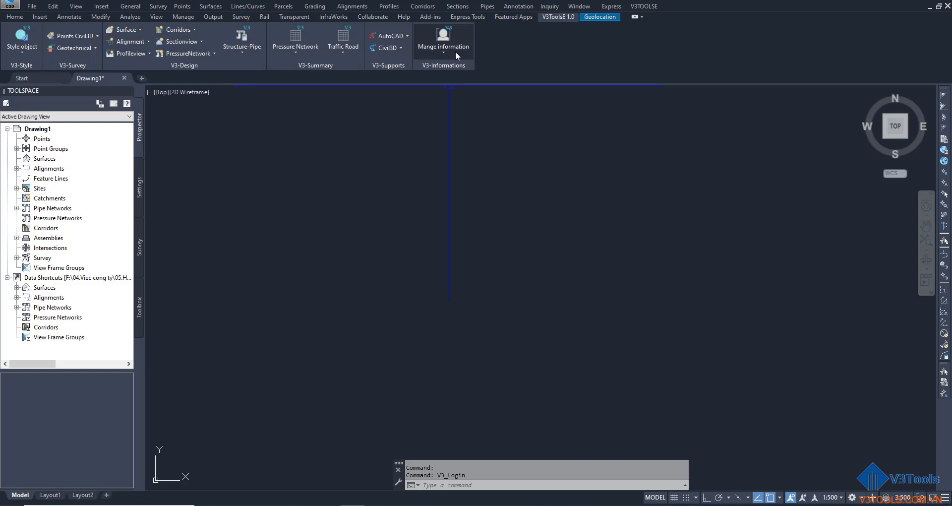
pyautogui.moveTo(443, 45)
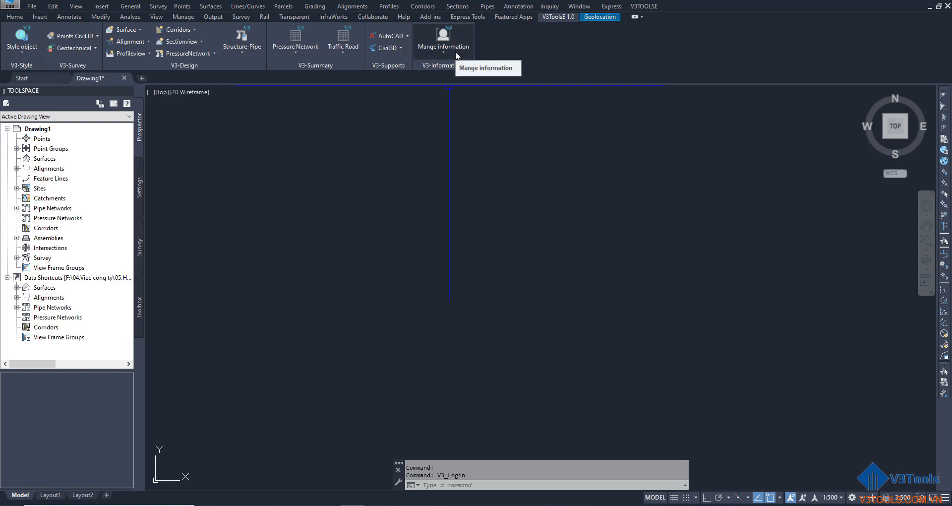
pyautogui.moveTo(457, 55)
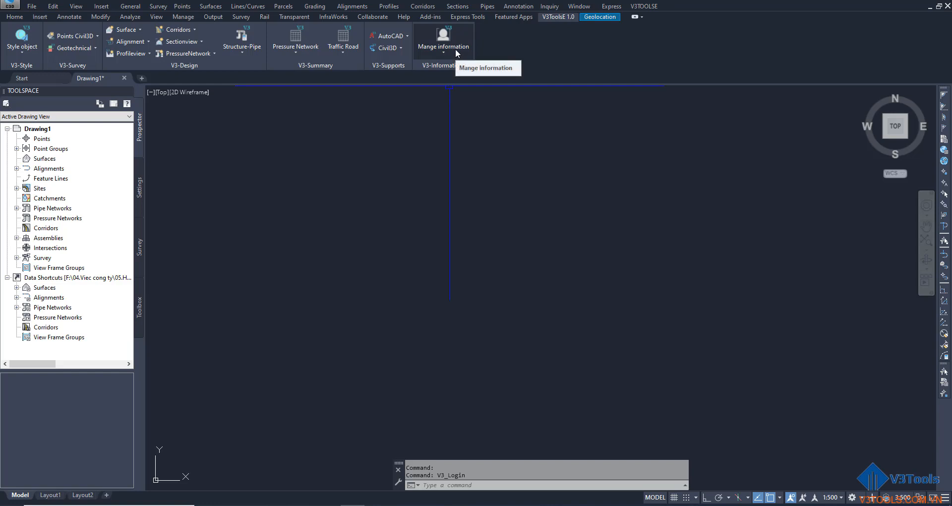
# Choose User Login from the V3Tools Manage information menu
pyautogui.click(444, 45)
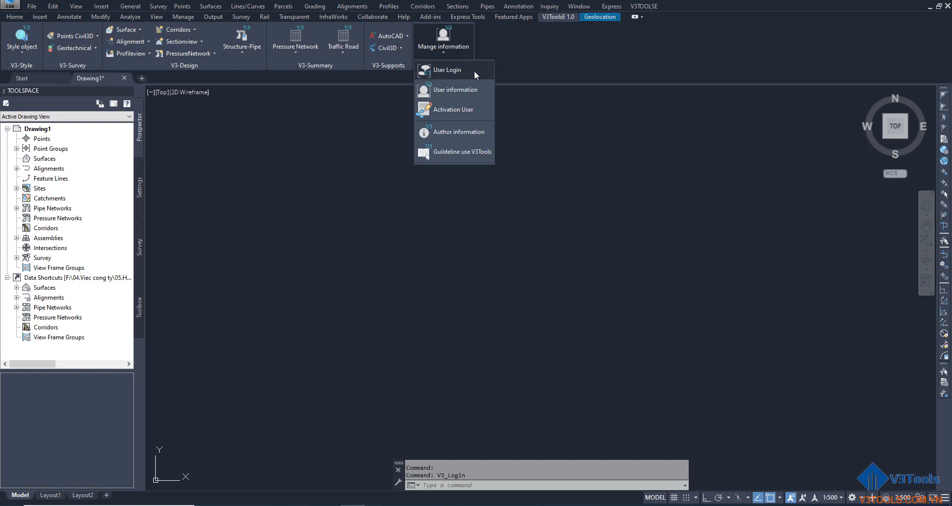
pyautogui.moveTo(447, 69)
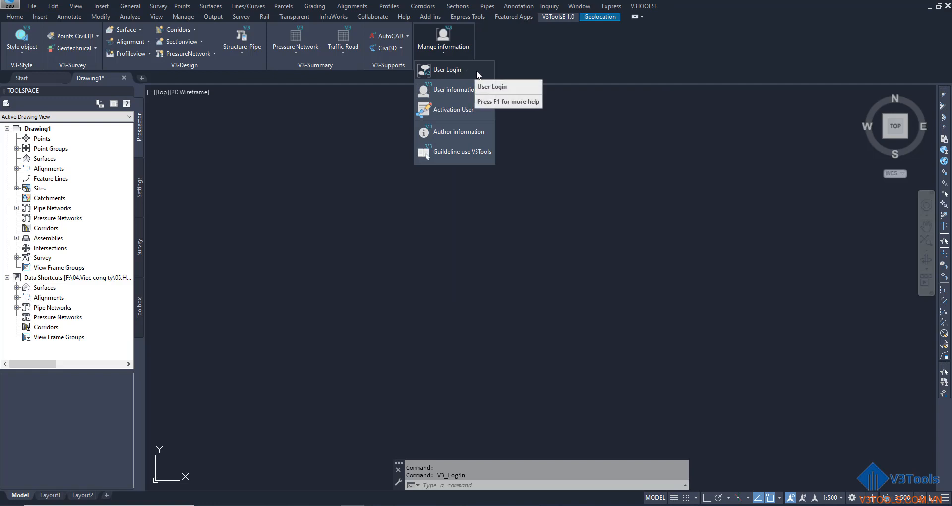
pyautogui.click(447, 70)
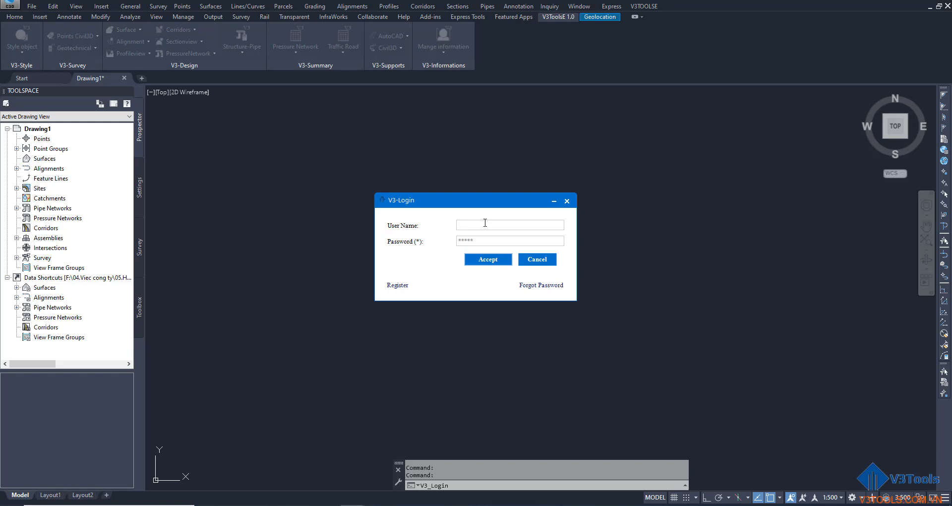
# Type a password in the V3-Login dialog, then follow the Register link instead
pyautogui.click(508, 224)
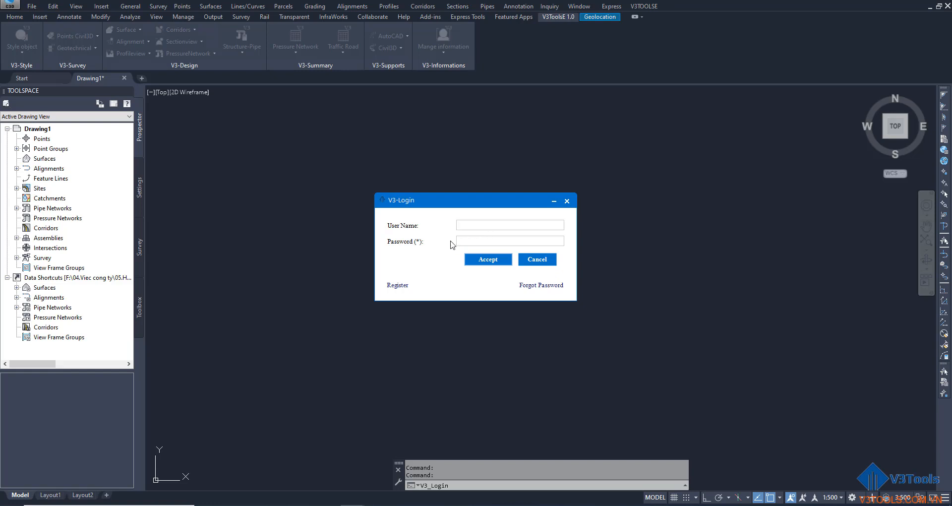
pyautogui.write('•••••')
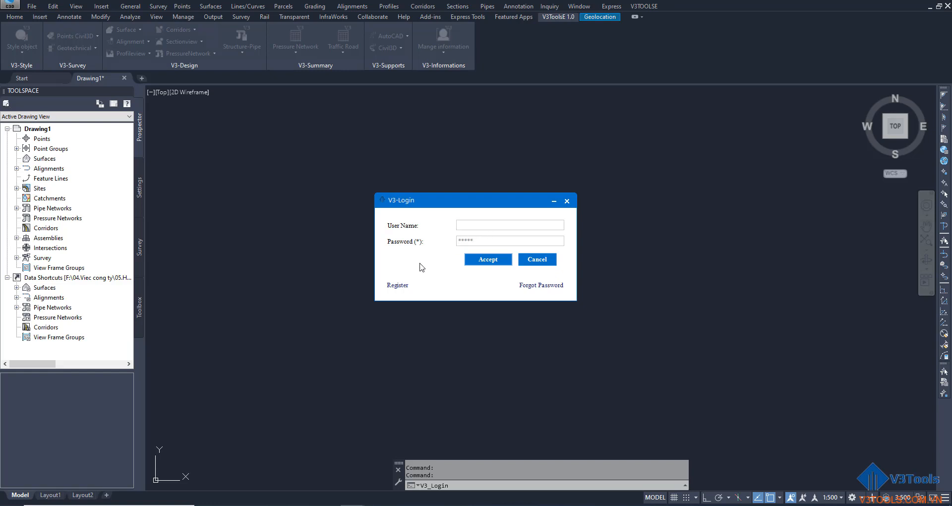
pyautogui.click(509, 224)
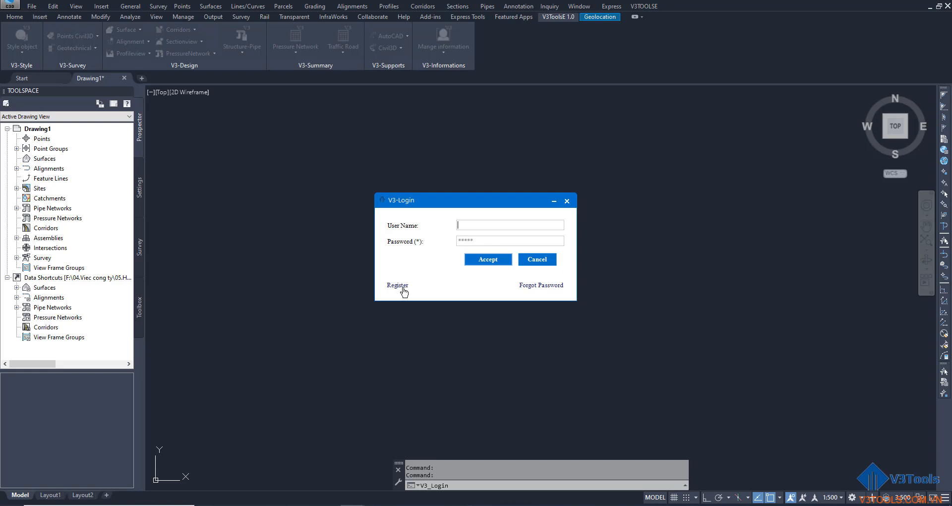
pyautogui.click(397, 286)
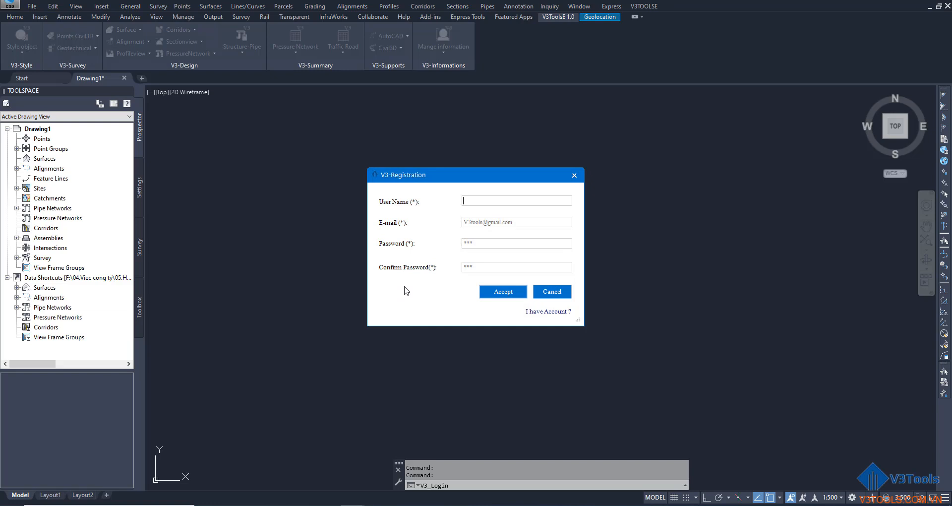
# Enter user name 'tru' and e-mail 'trungdo….com' in the V3-Registration form
pyautogui.click(517, 200)
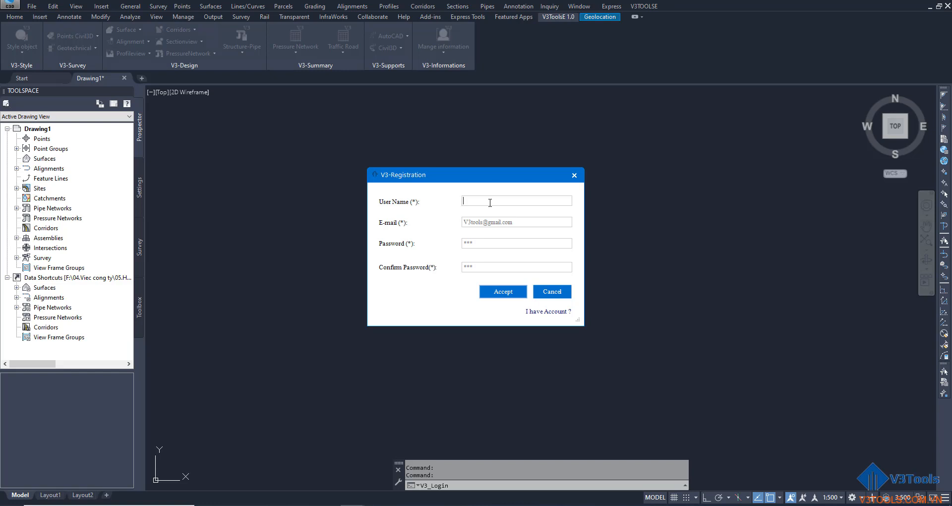
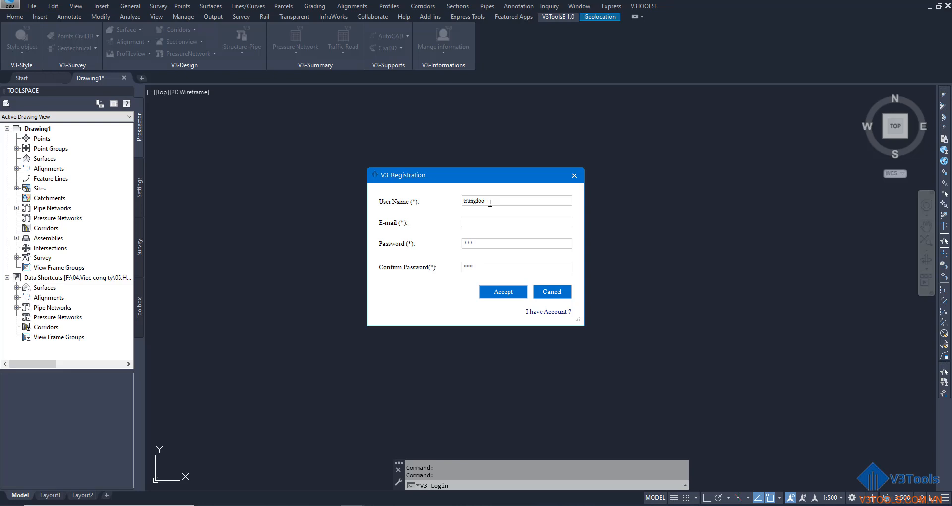
pyautogui.click(516, 221)
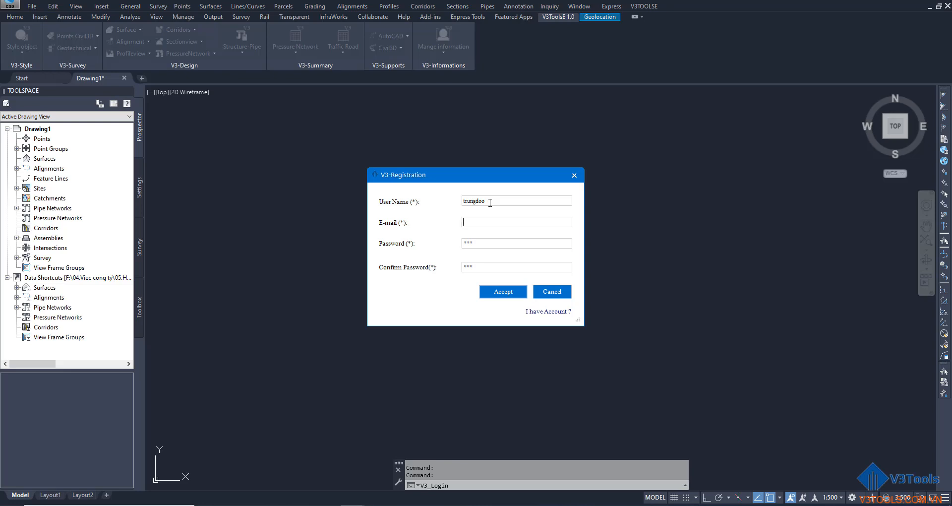
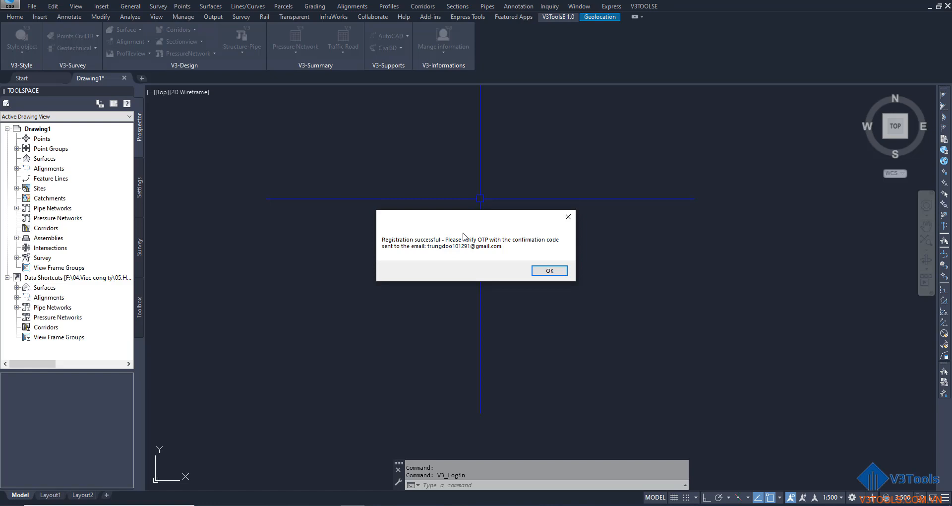
pyautogui.moveTo(434, 248)
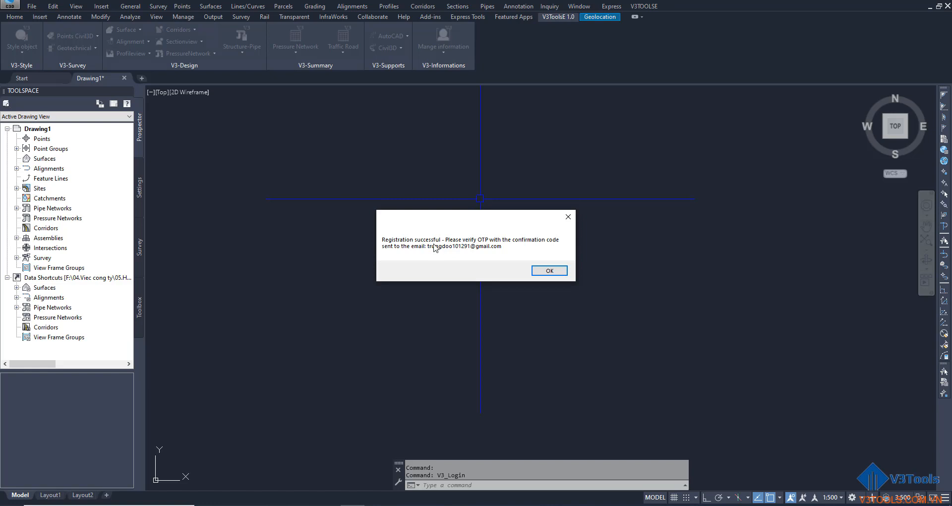
# Dismiss the registration success message and switch to the Gmail inbox
pyautogui.click(547, 270)
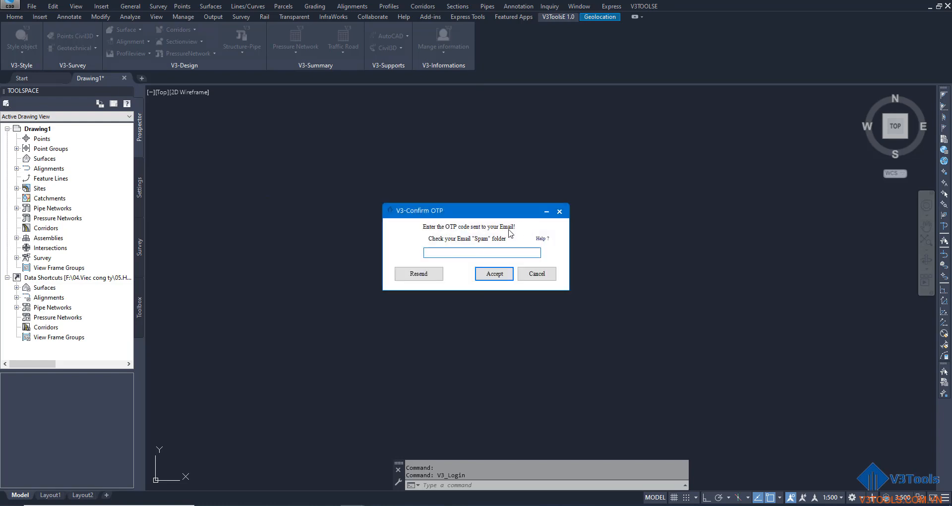
pyautogui.click(481, 252)
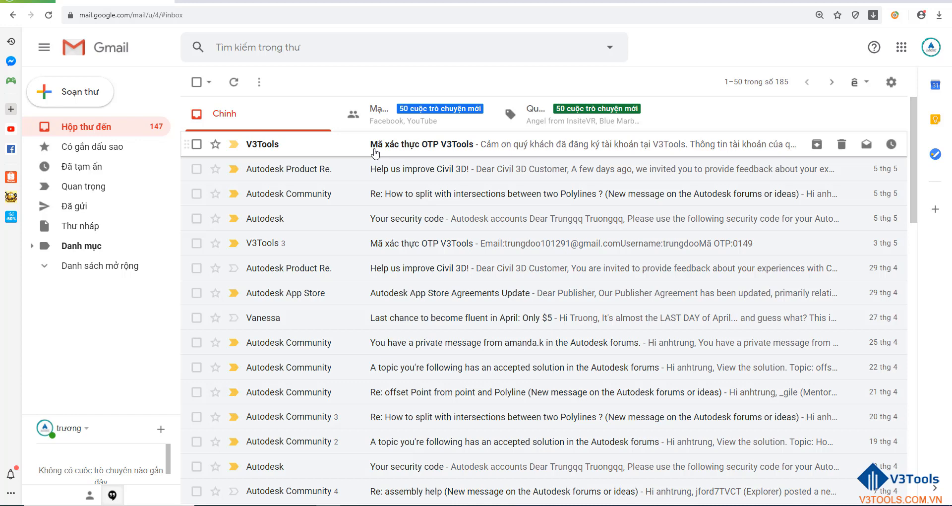
pyautogui.click(421, 144)
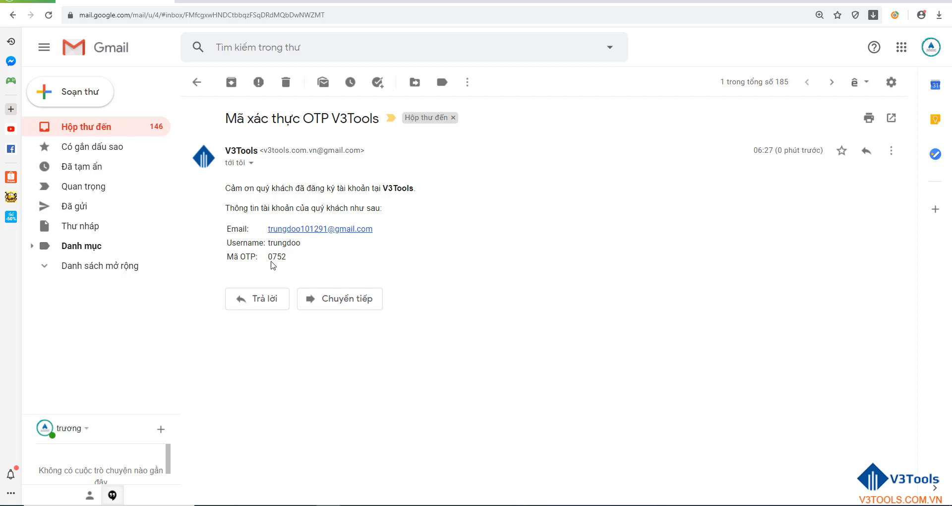
pyautogui.moveTo(270, 242); pyautogui.dragTo(291, 256)
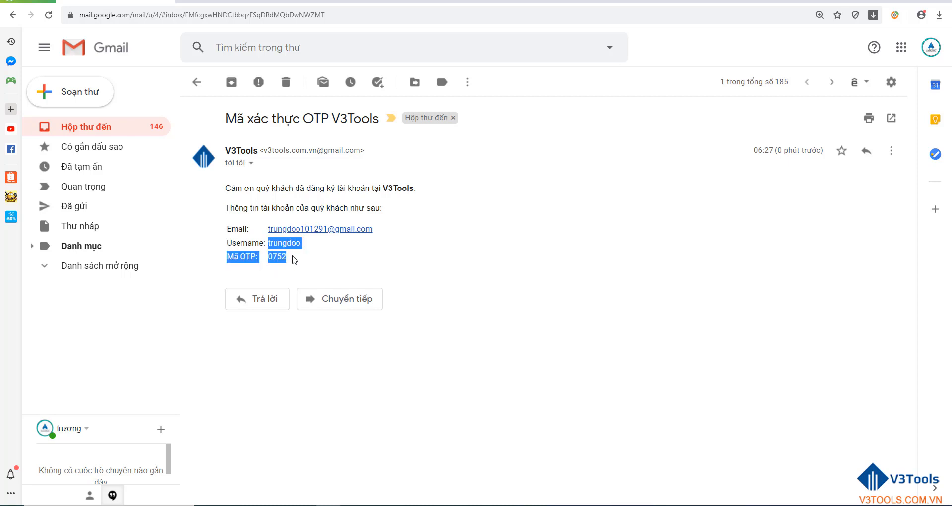
pyautogui.click(270, 256)
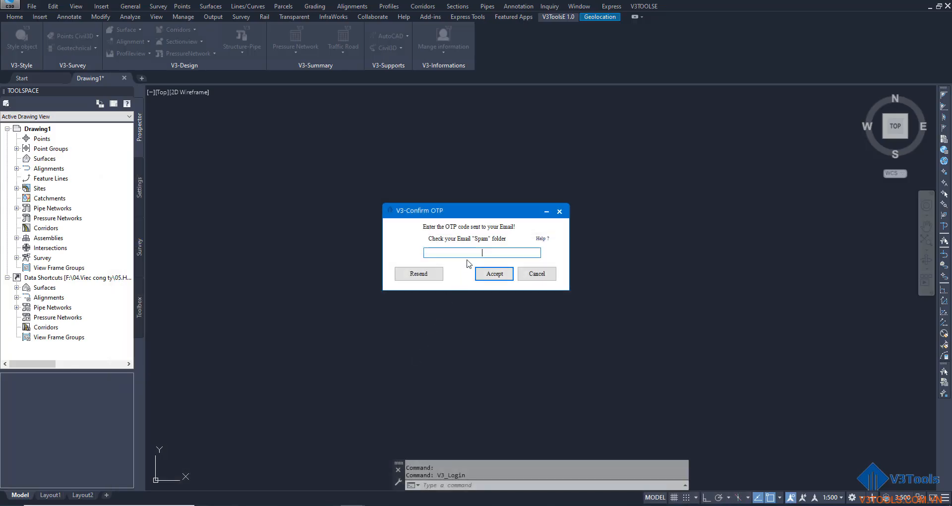
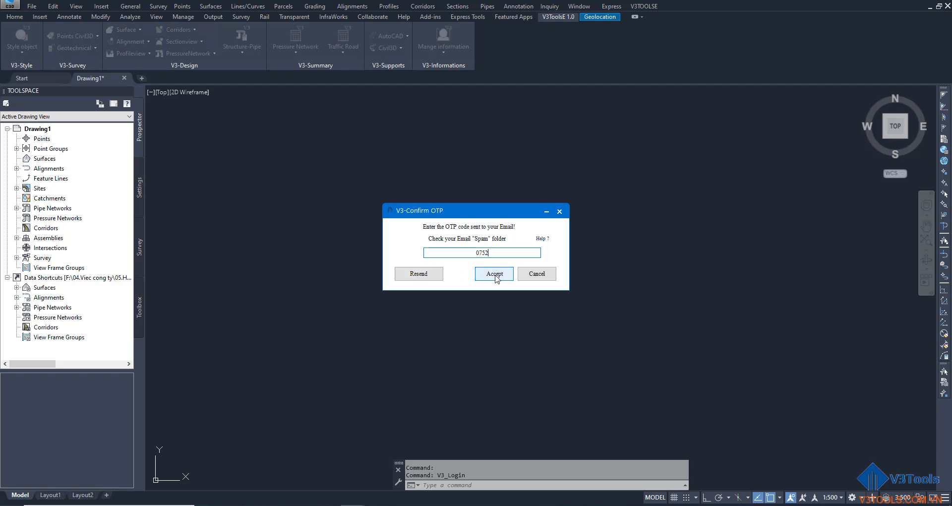
pyautogui.click(493, 273)
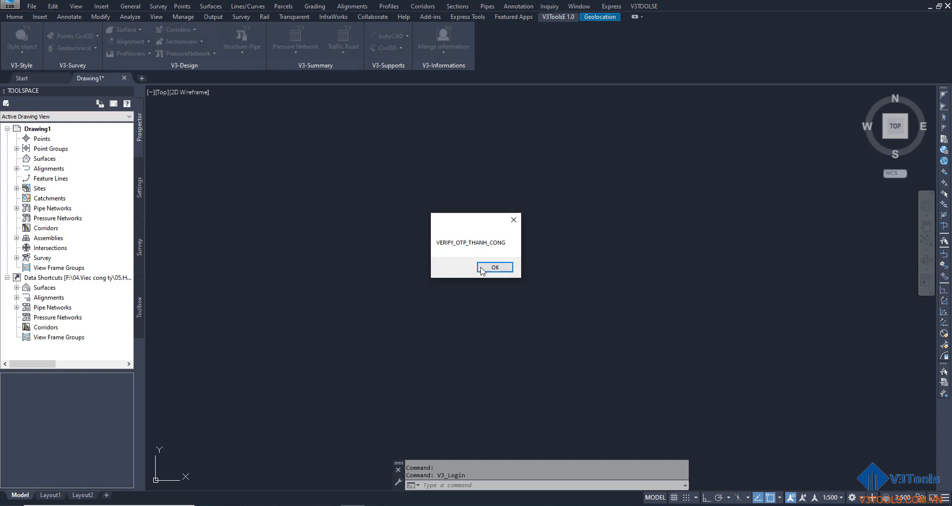
pyautogui.click(494, 267)
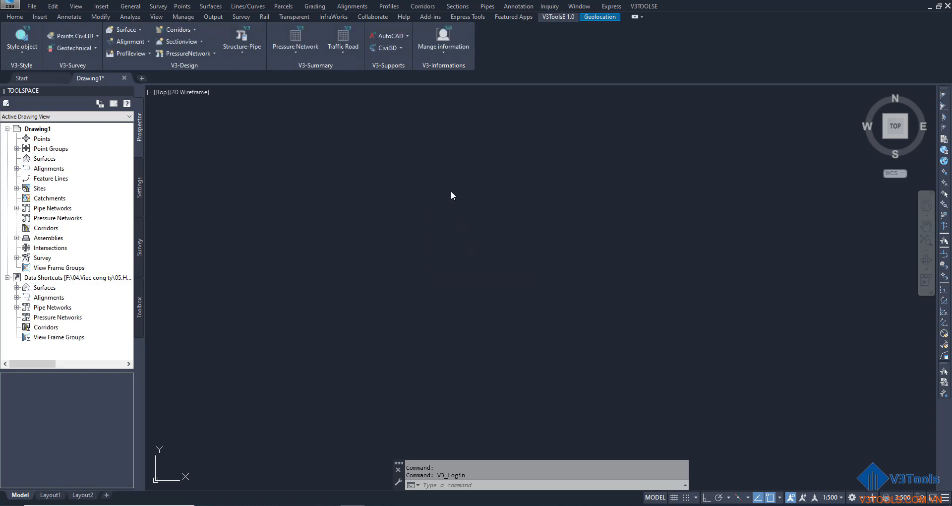
# Dismiss the 'Could not obtain information' error, close the empty window, and reopen User information
pyautogui.click(443, 45)
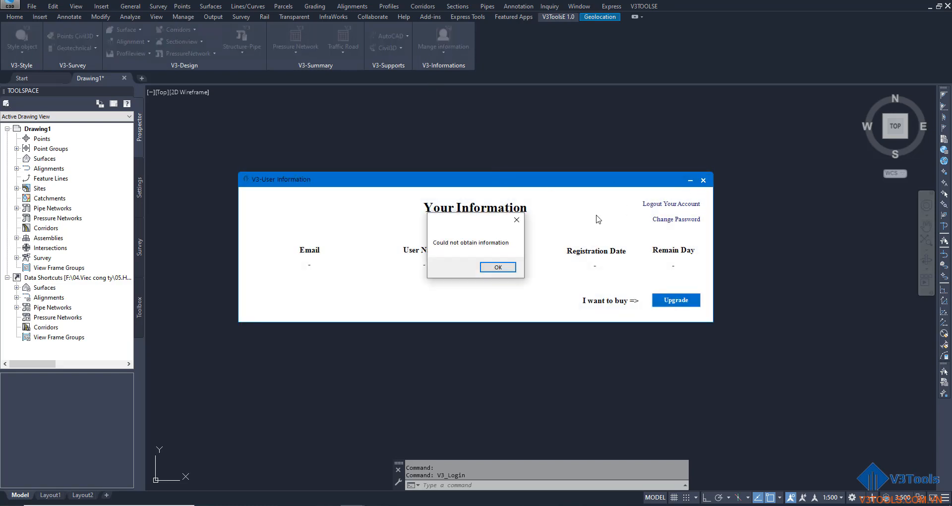
pyautogui.click(497, 268)
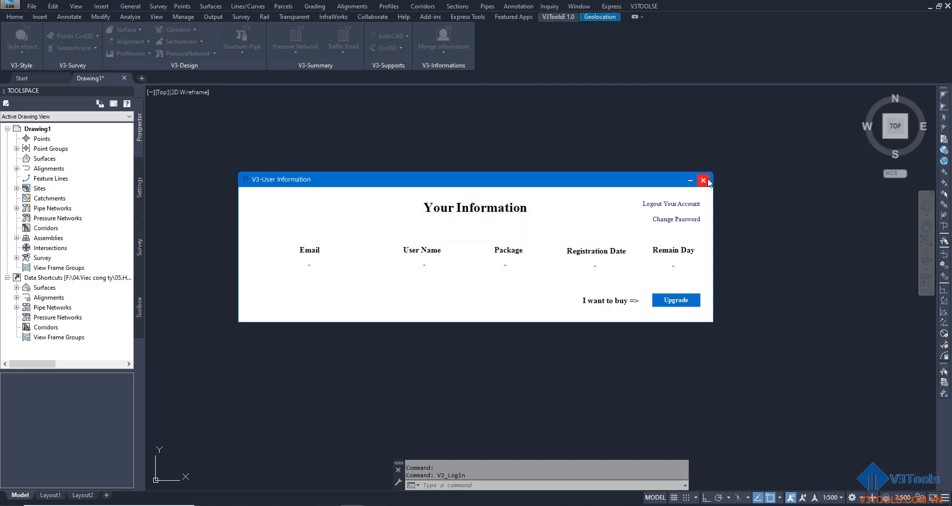
pyautogui.click(703, 181)
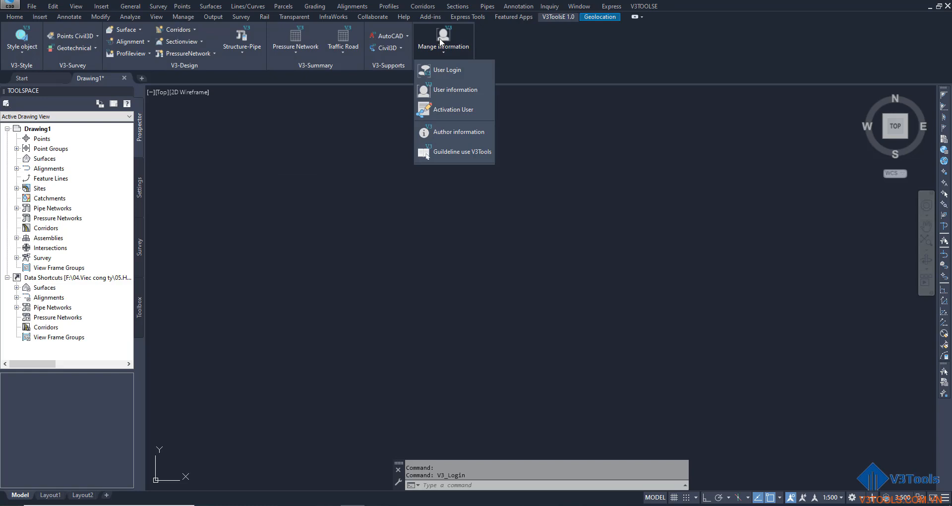
pyautogui.moveTo(452, 90)
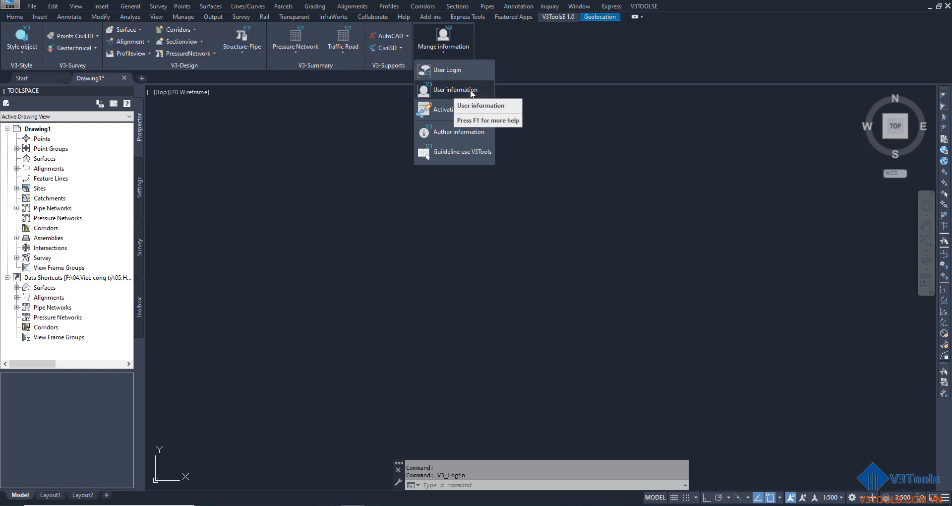
pyautogui.click(453, 90)
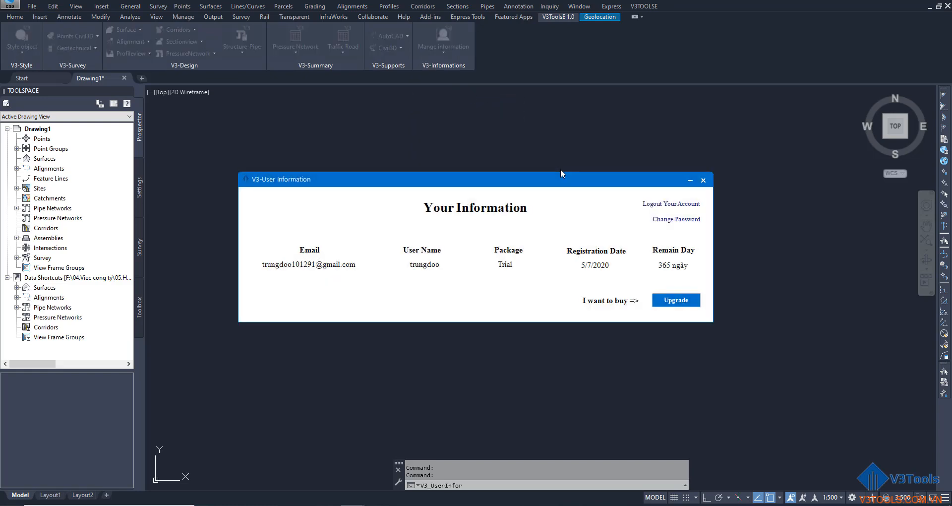
pyautogui.moveTo(463, 220)
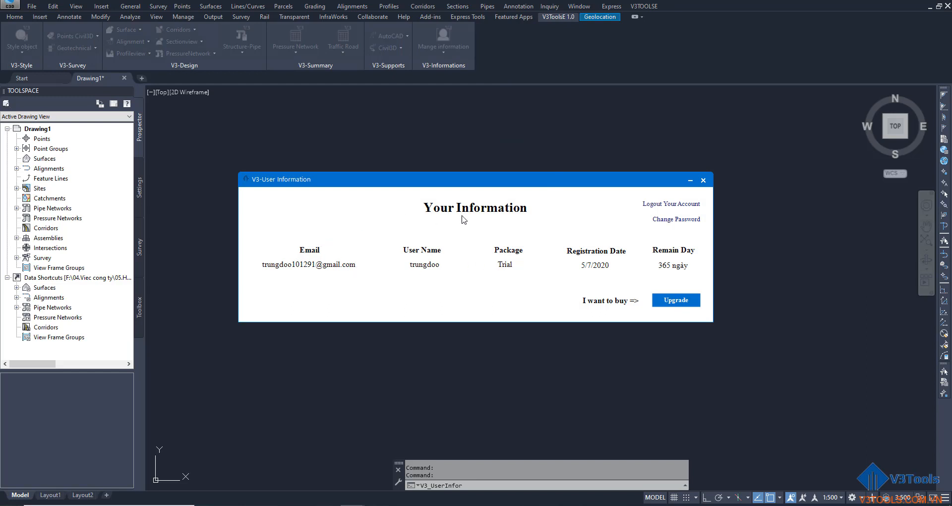
pyautogui.moveTo(542, 241)
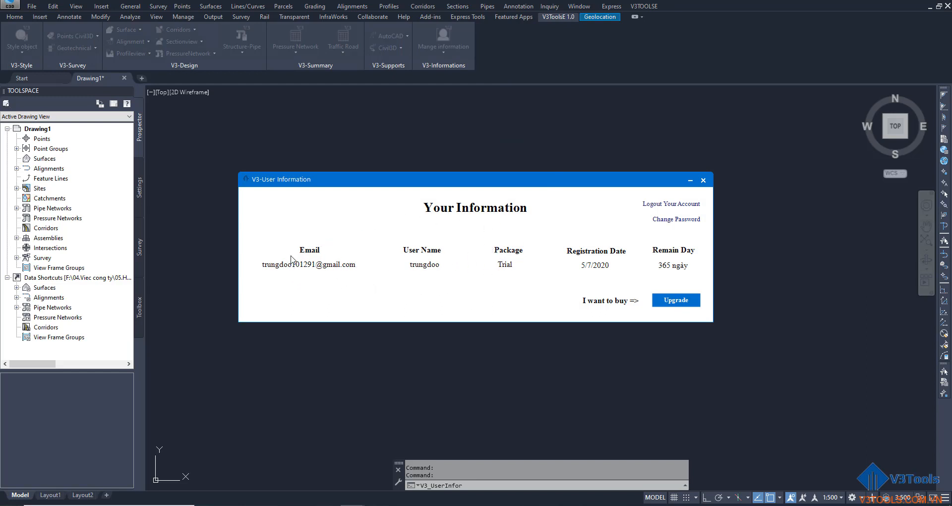
pyautogui.moveTo(413, 261)
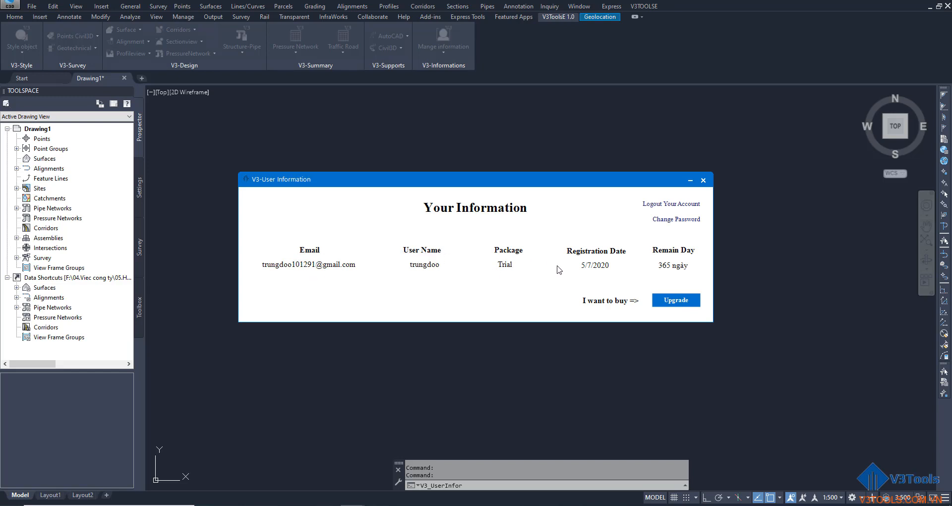
pyautogui.moveTo(624, 271)
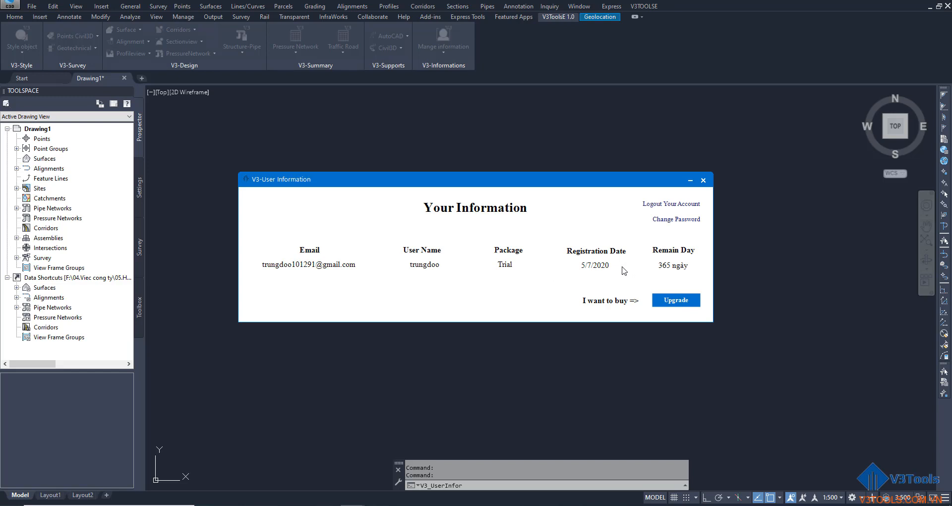
pyautogui.moveTo(673, 270)
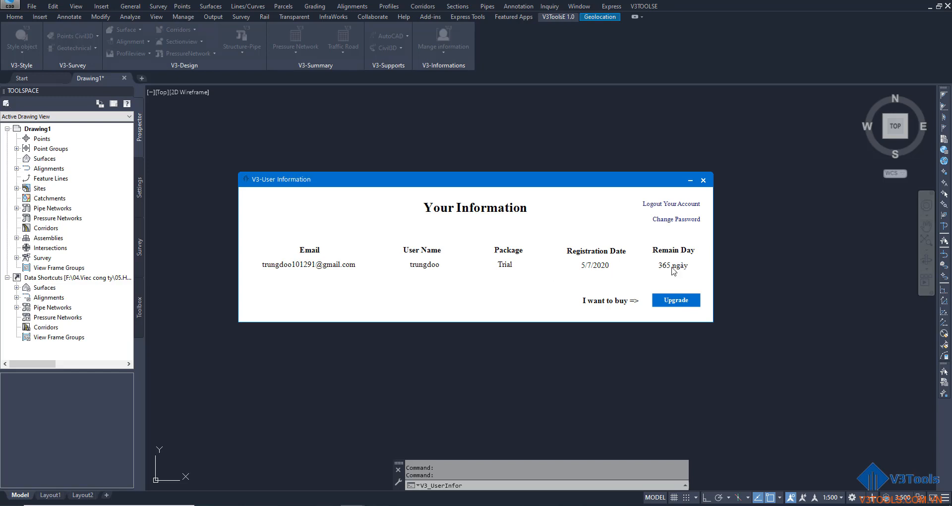
pyautogui.moveTo(545, 276)
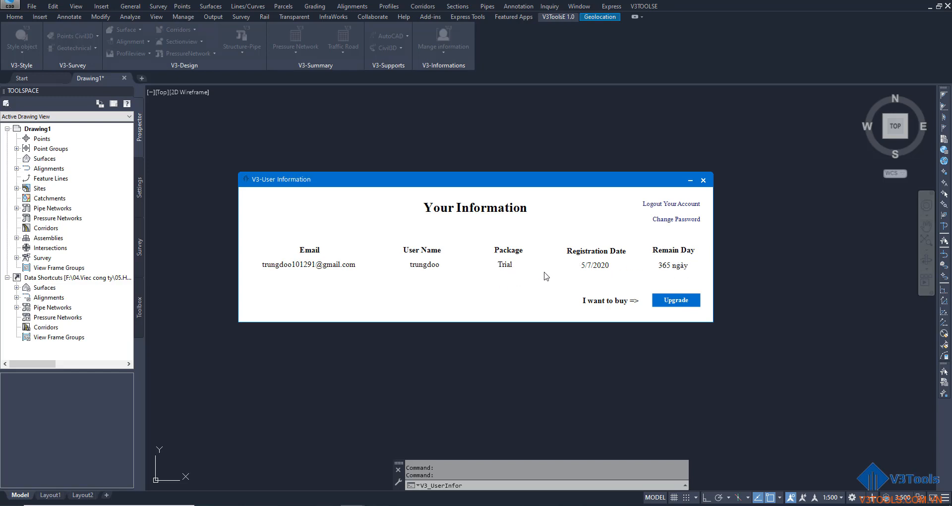
pyautogui.moveTo(668, 271)
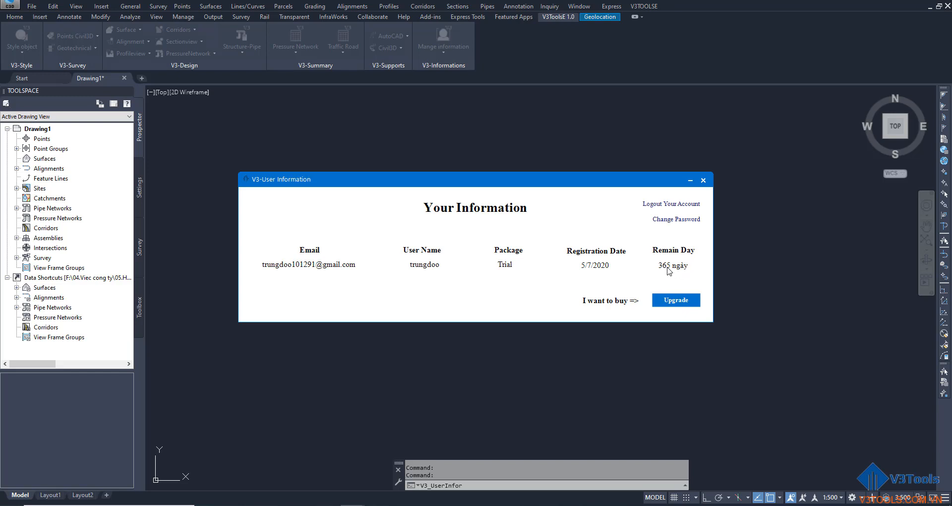
pyautogui.moveTo(673, 273)
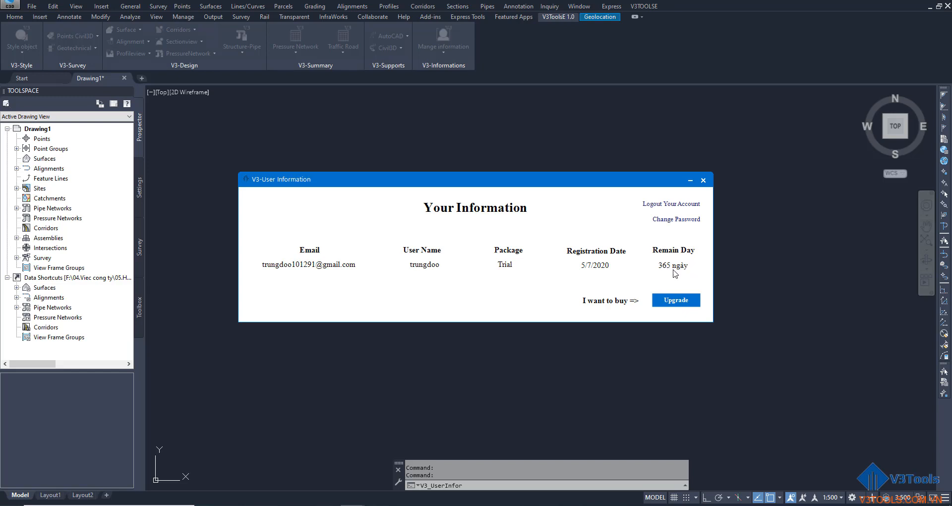
pyautogui.moveTo(670, 268)
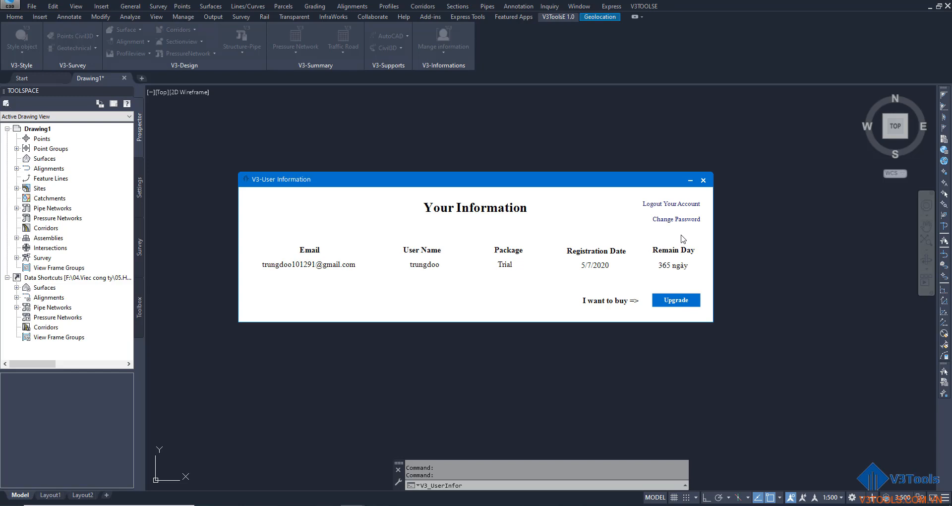
pyautogui.moveTo(681, 226)
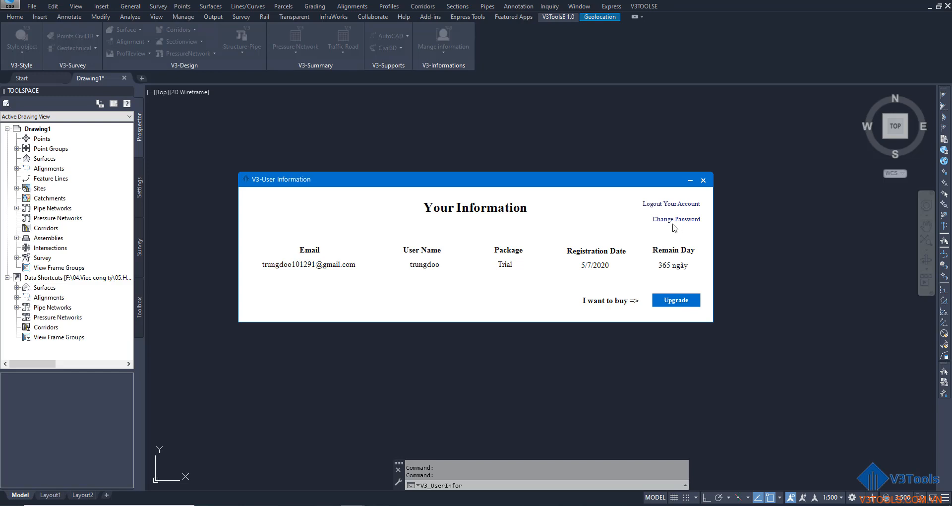
pyautogui.moveTo(666, 209)
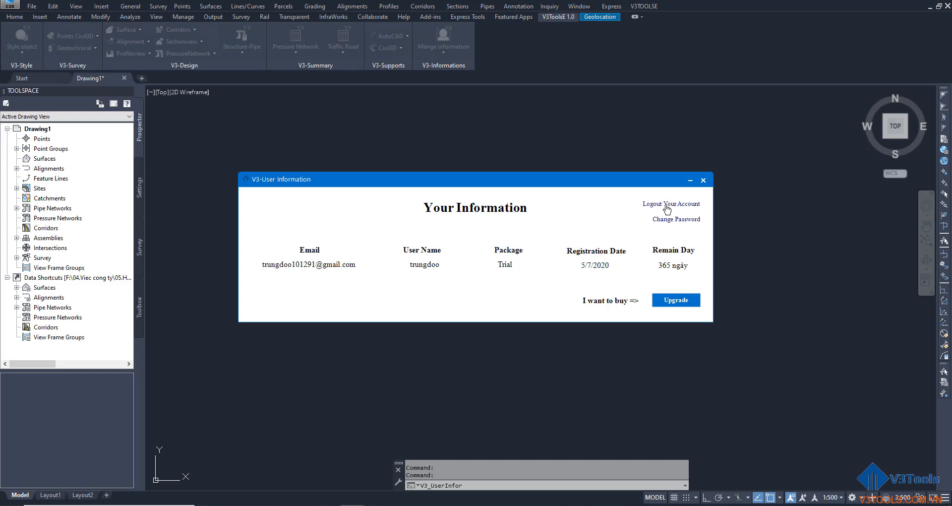
pyautogui.moveTo(667, 211)
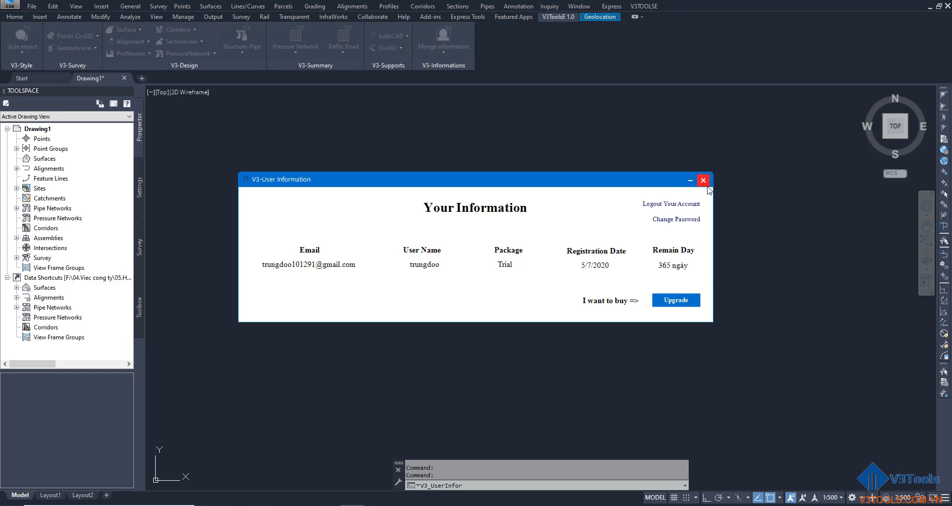
pyautogui.moveTo(703, 180)
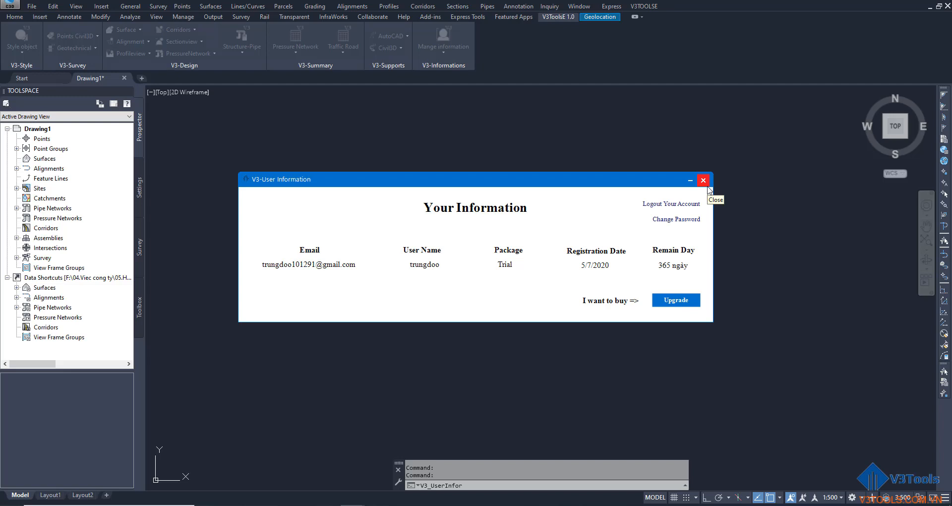
# Close the V3-User Information dialog after reviewing the trial account details
pyautogui.click(703, 180)
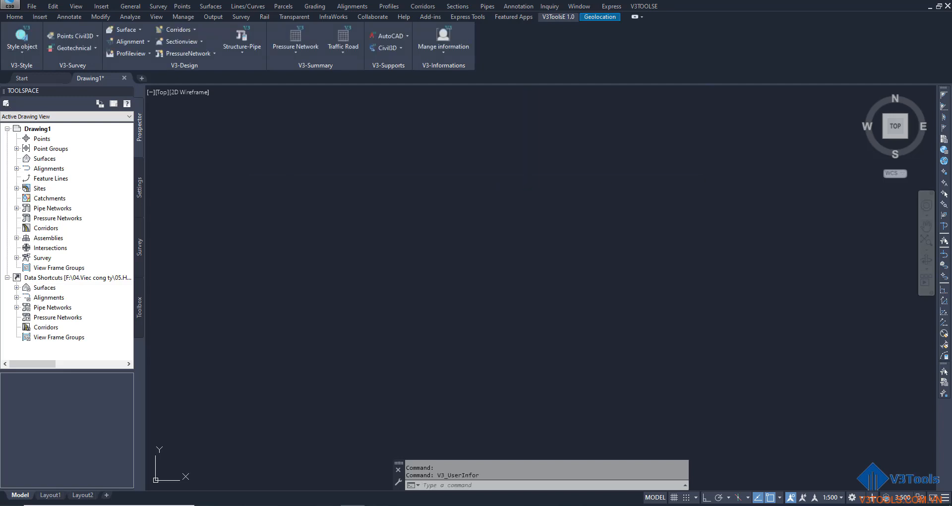